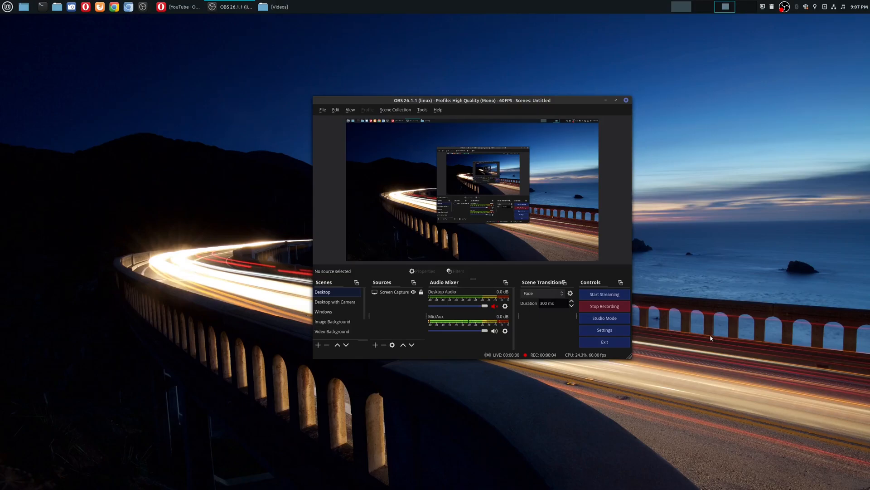
pyautogui.moveTo(704, 361)
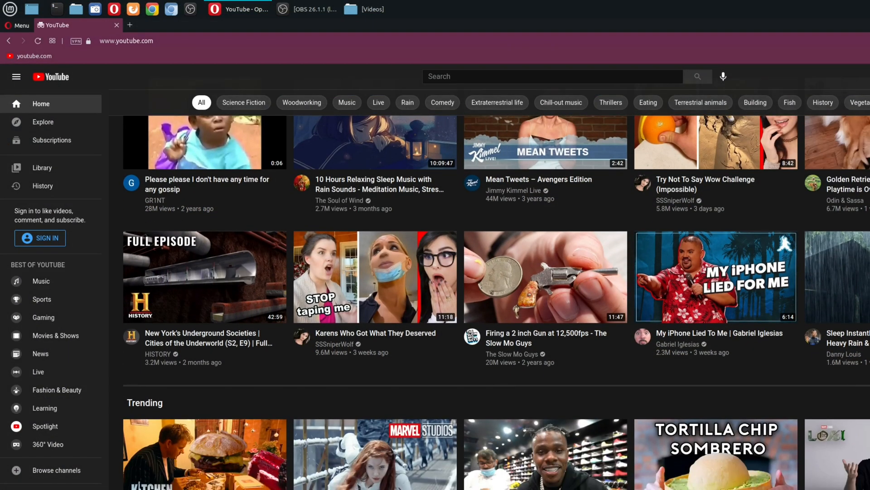
# Scroll through the OBSVideoSettings folder showing the three recorded test clips
pyautogui.scroll(-3)
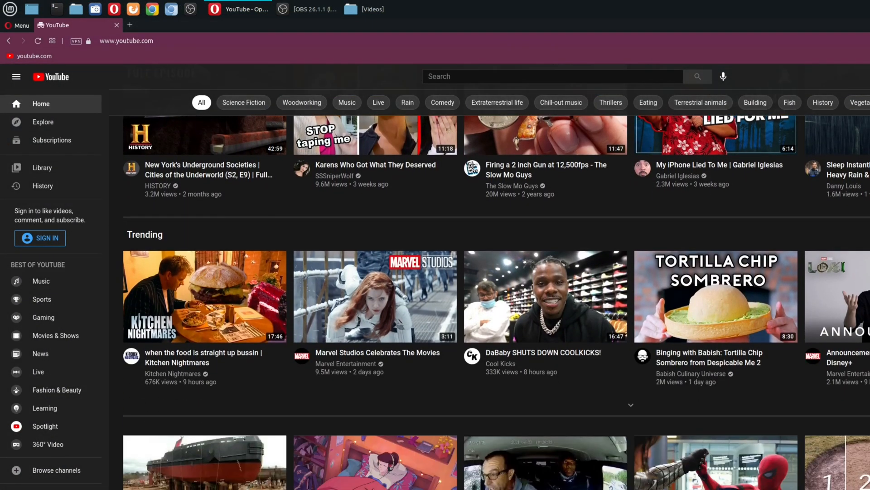
pyautogui.scroll(-3)
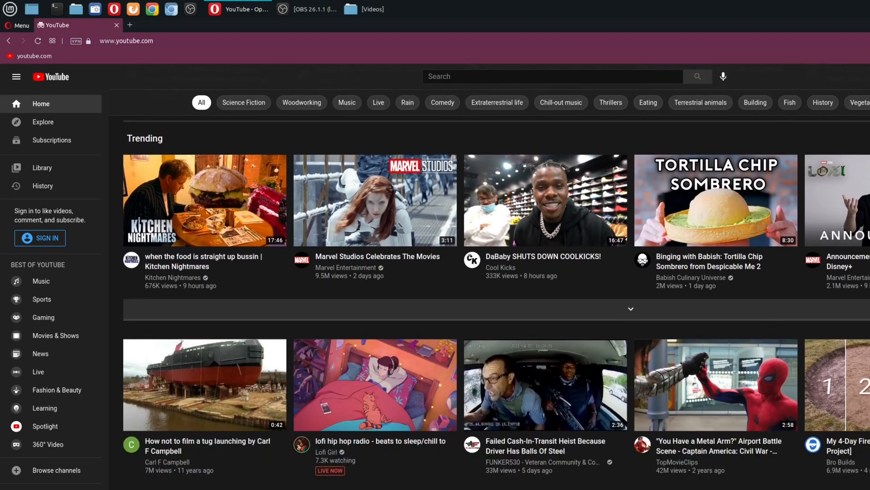
pyautogui.scroll(-3)
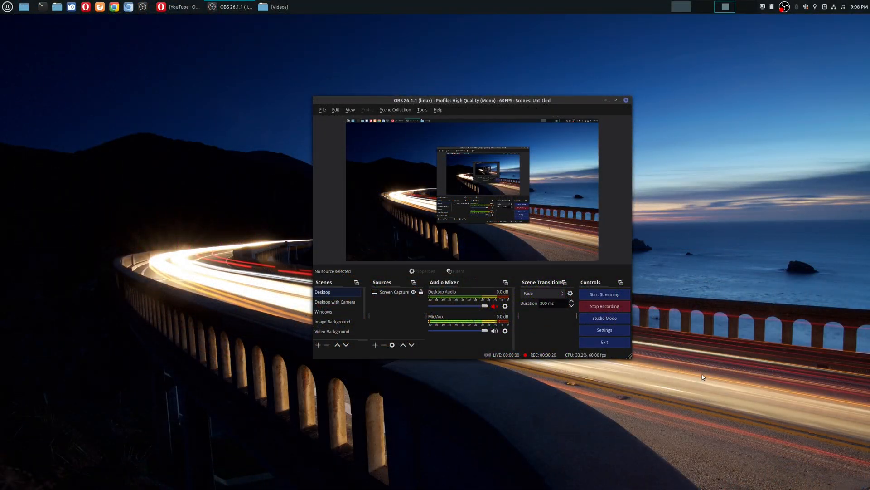
pyautogui.moveTo(665, 416)
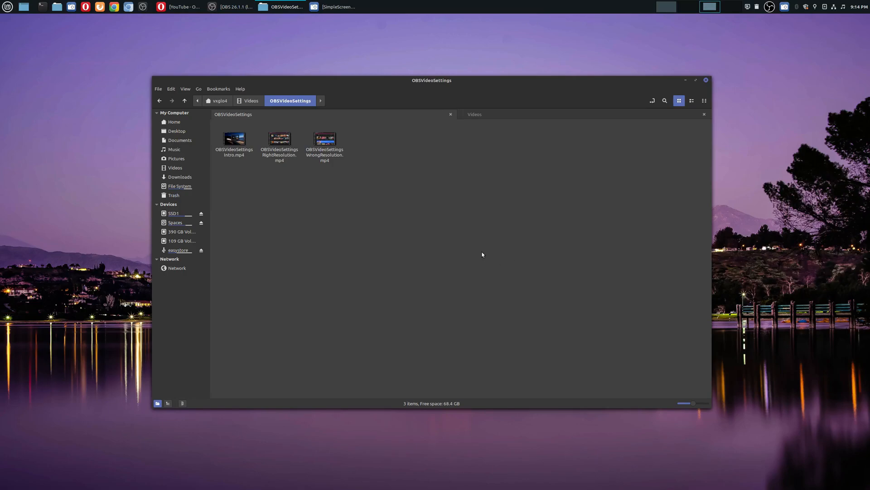
pyautogui.moveTo(467, 238)
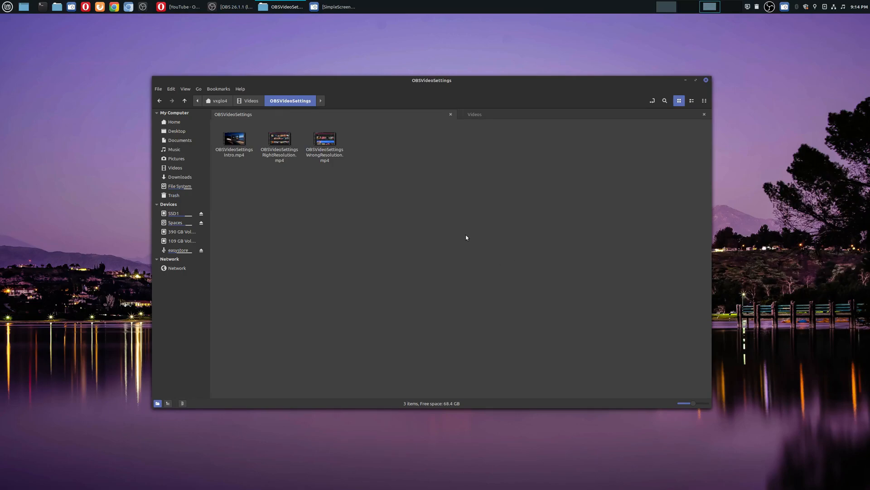
pyautogui.moveTo(361, 190)
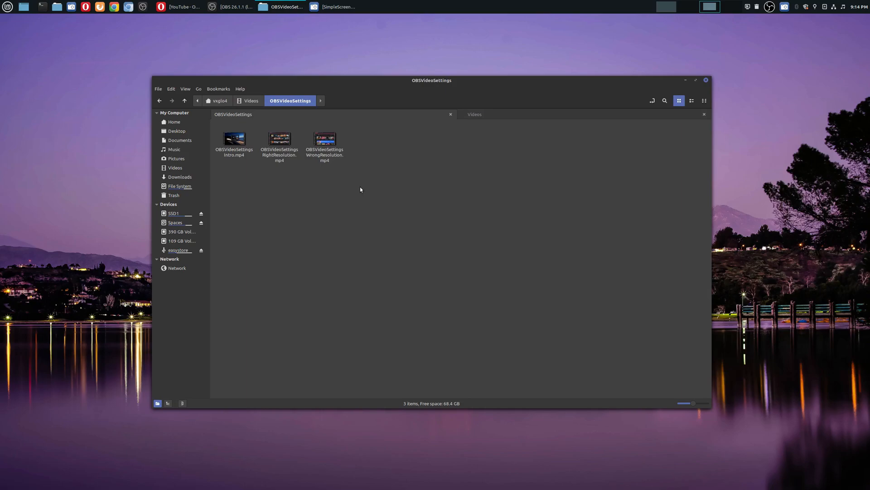
pyautogui.moveTo(97, 337)
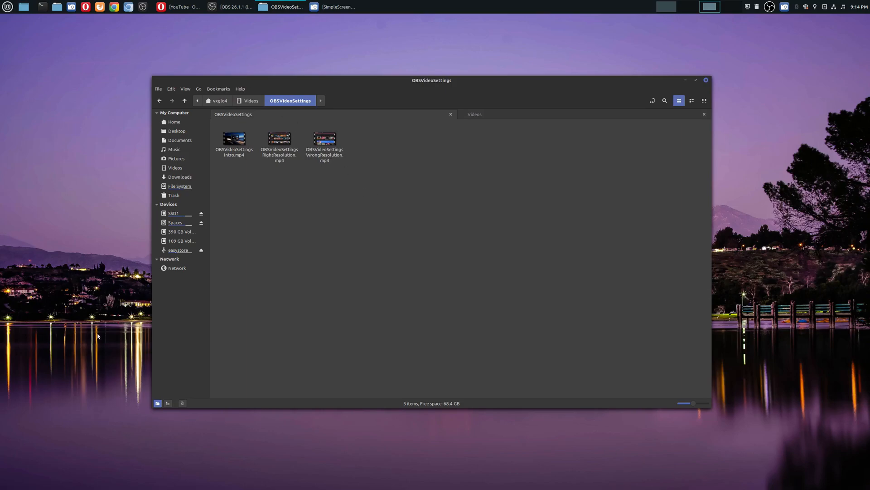
# Play OBSVideoSettingsWrongResolution.mp4 in Celluloid to see the cropped YouTube capture
pyautogui.click(324, 137)
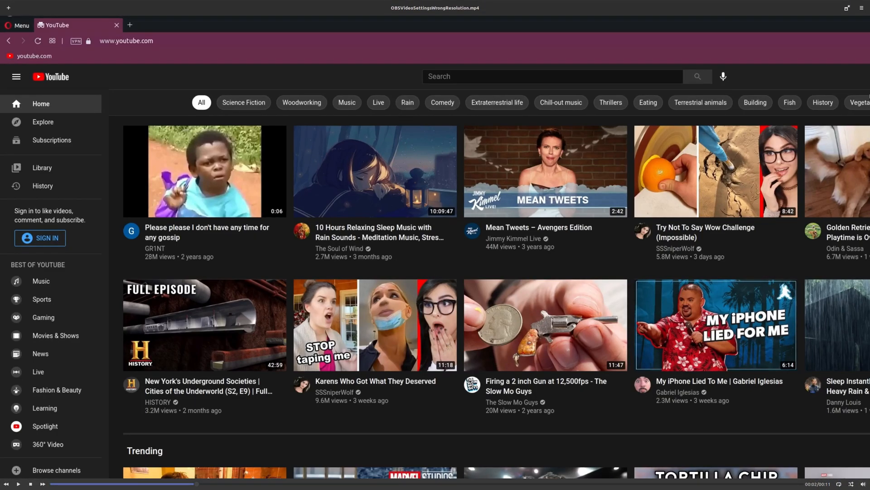
pyautogui.scroll(-3)
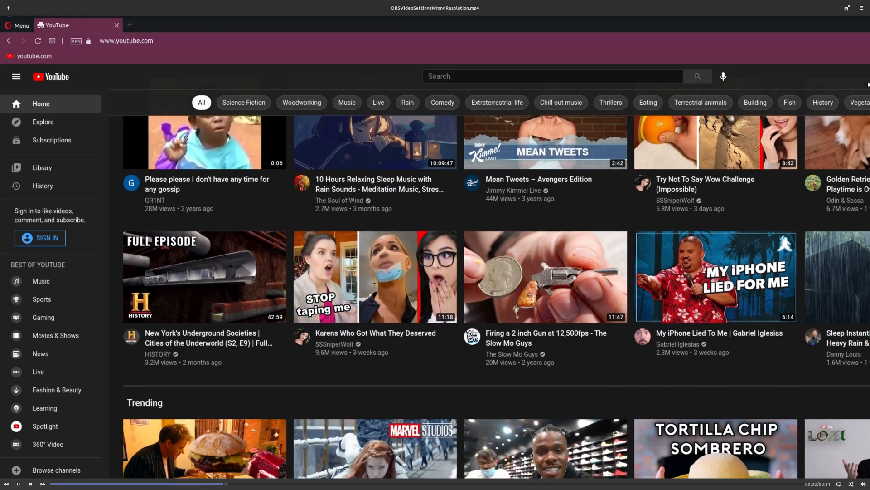
pyautogui.scroll(-3)
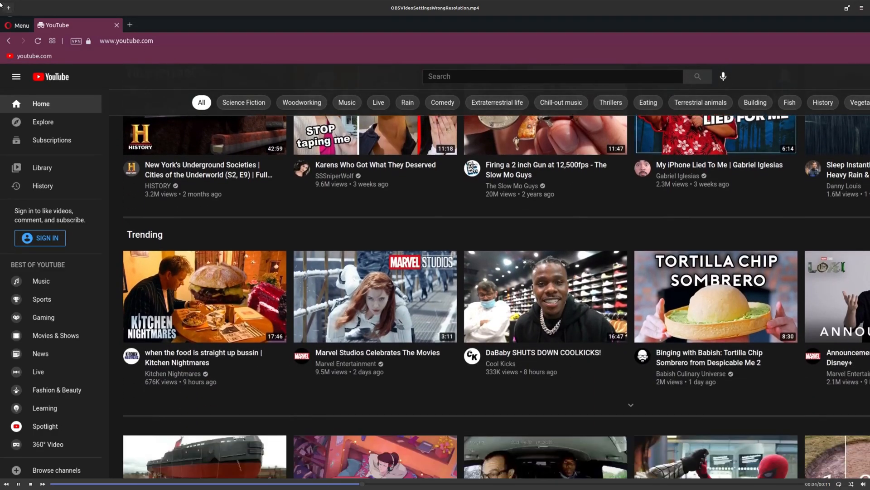
pyautogui.scroll(-3)
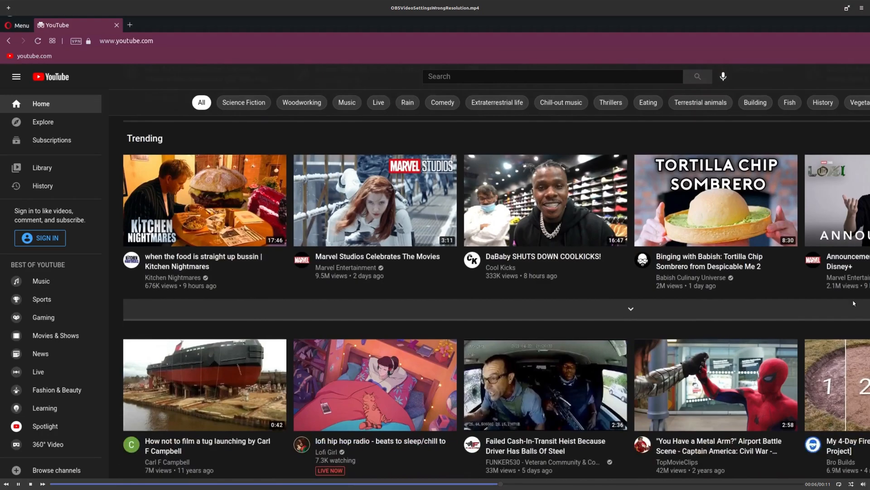
pyautogui.scroll(-3)
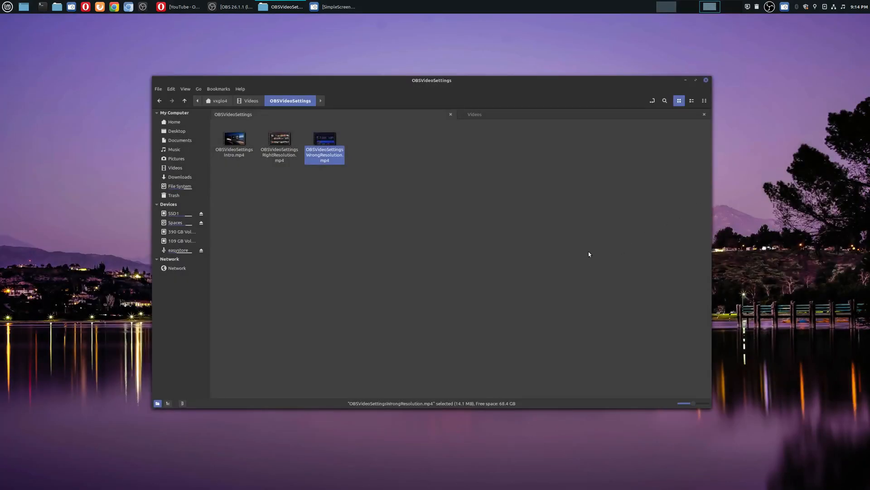
# Close the Nemo window and launch OBS Studio with the Desktop scene
pyautogui.click(602, 238)
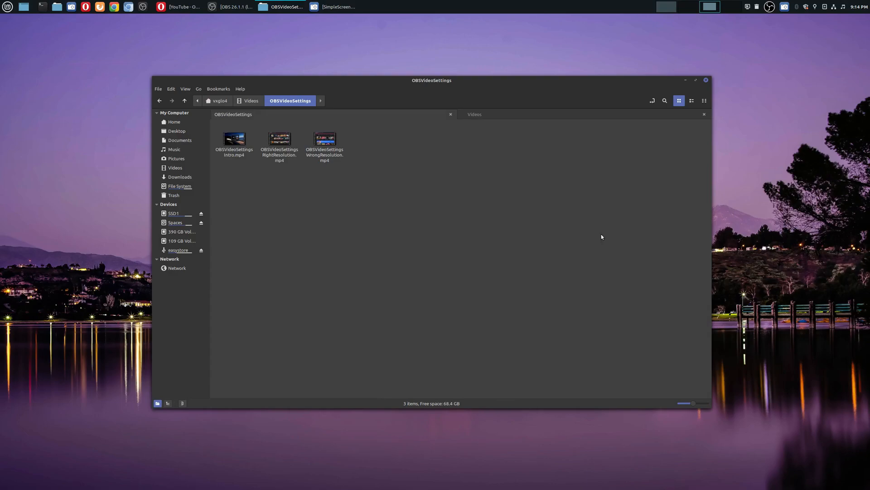
pyautogui.click(685, 80)
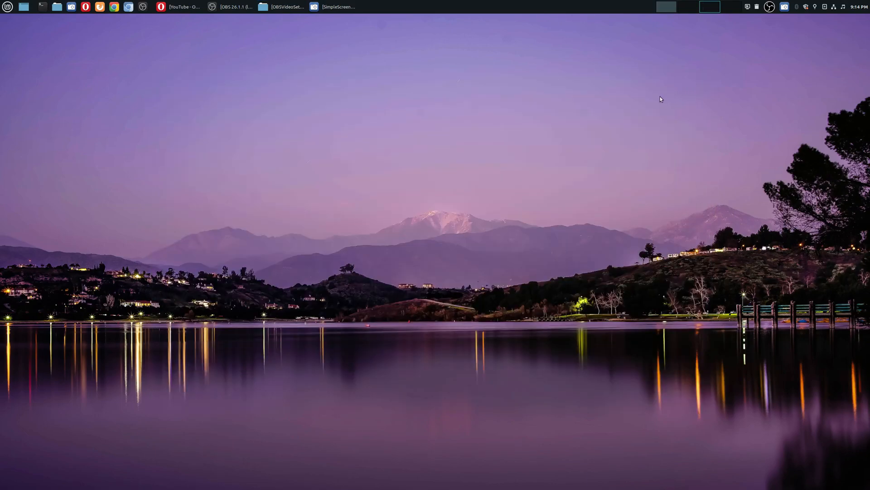
pyautogui.moveTo(323, 156)
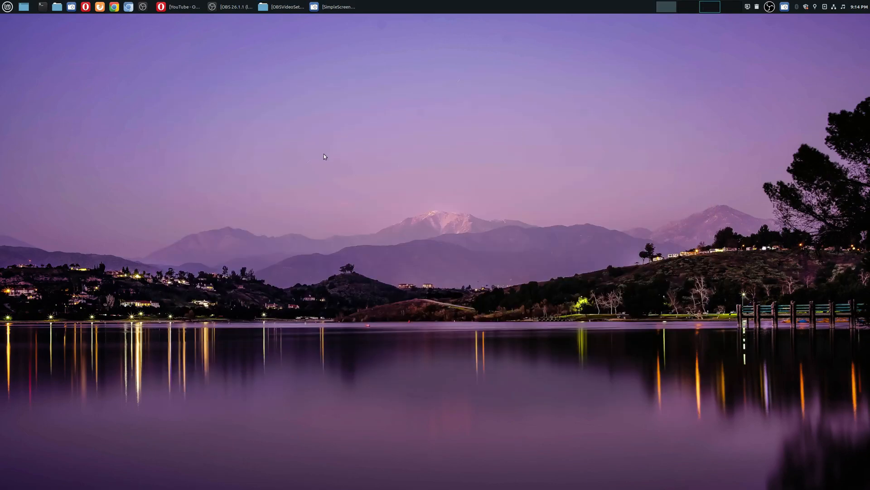
pyautogui.moveTo(246, 56)
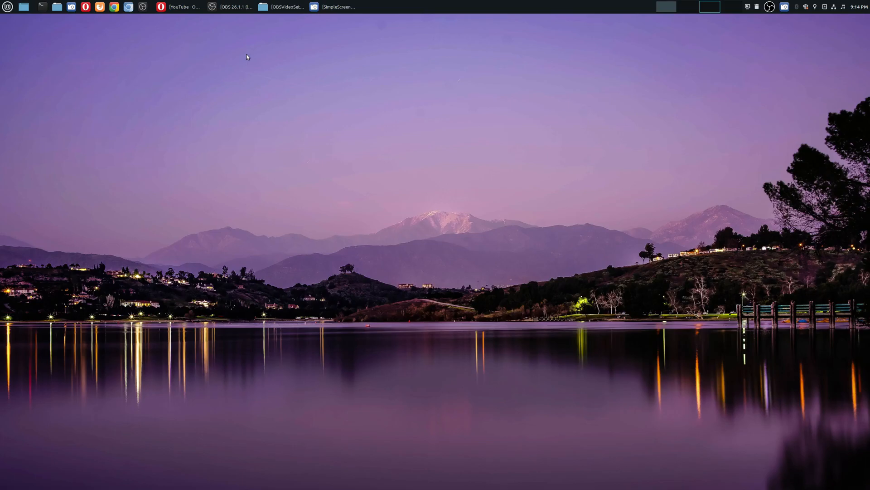
pyautogui.click(235, 7)
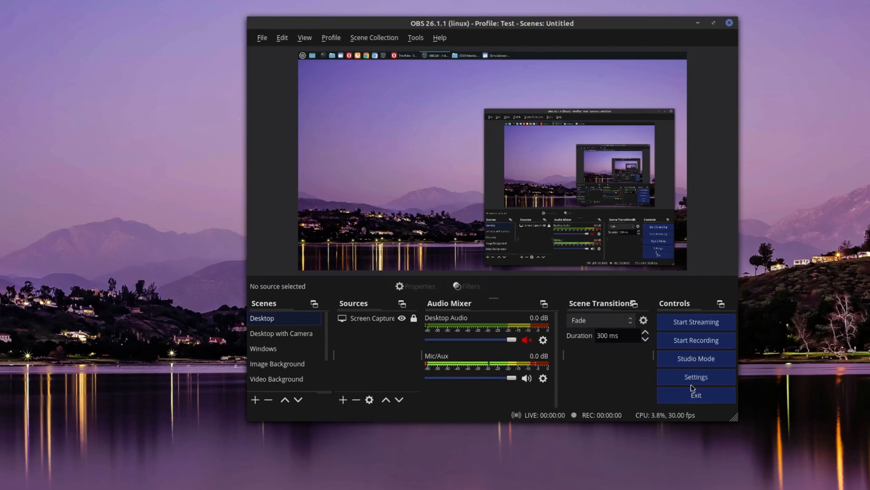
# Go to Settings > Video and review the Downscale Filter list, keeping Bicubic
pyautogui.click(696, 377)
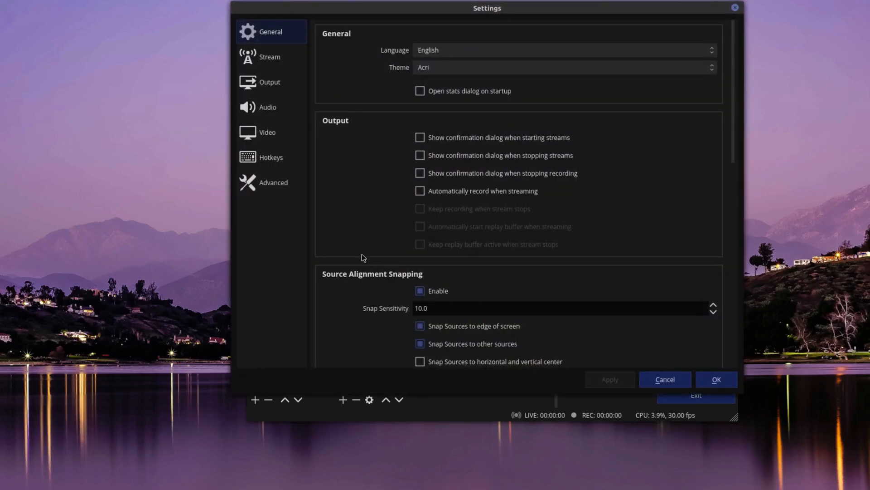
pyautogui.click(268, 132)
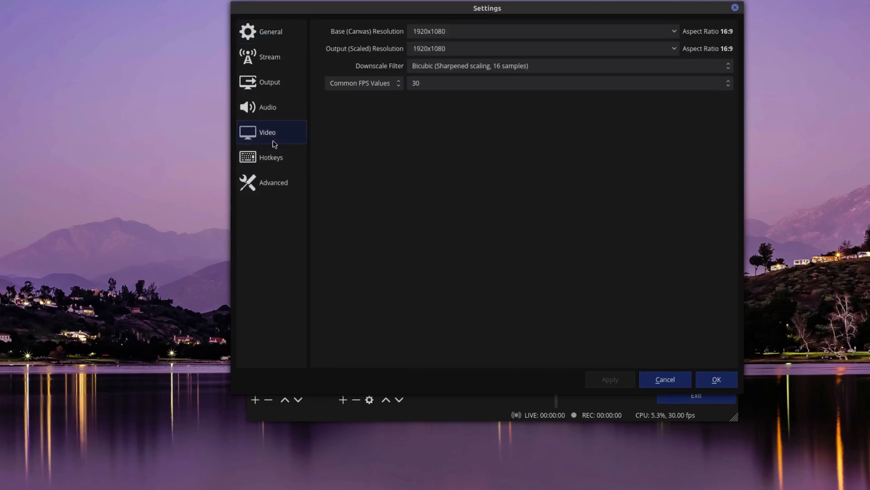
pyautogui.moveTo(525, 142)
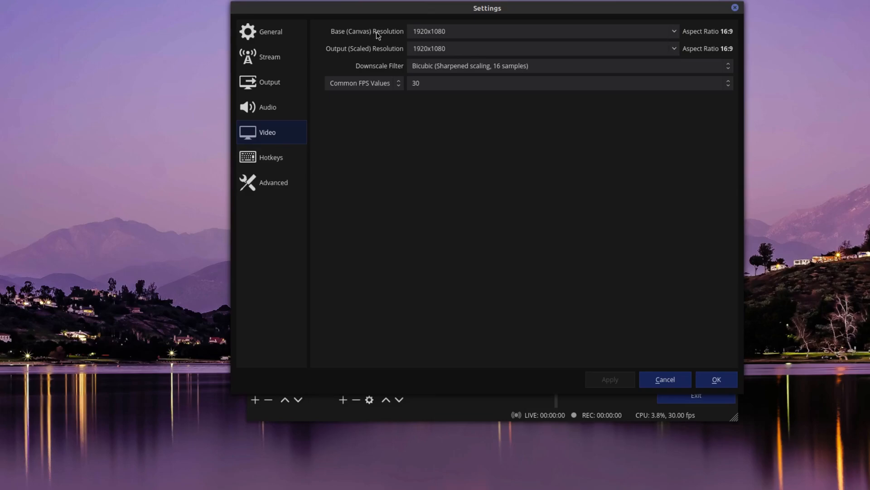
pyautogui.moveTo(615, 41)
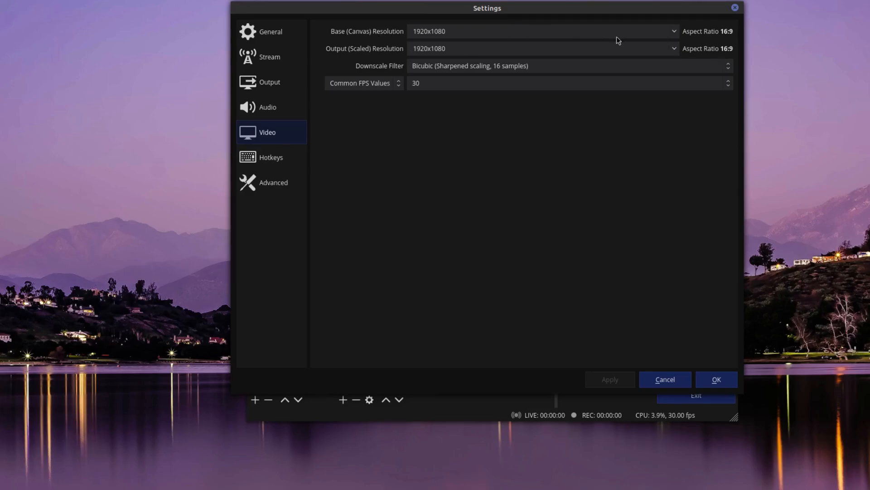
pyautogui.moveTo(480, 62)
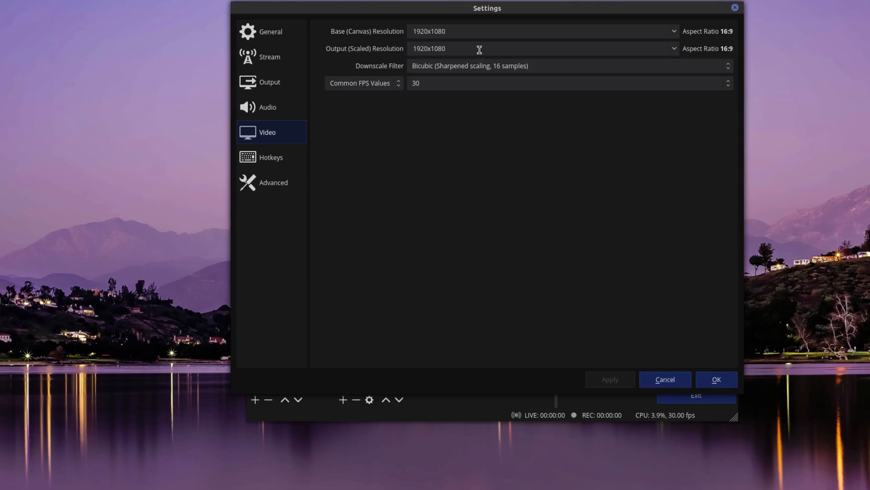
pyautogui.moveTo(466, 31)
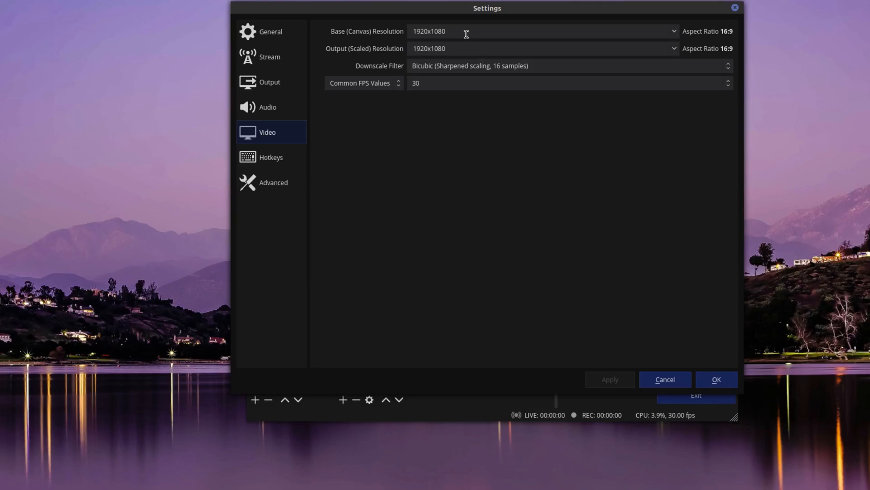
pyautogui.moveTo(459, 49)
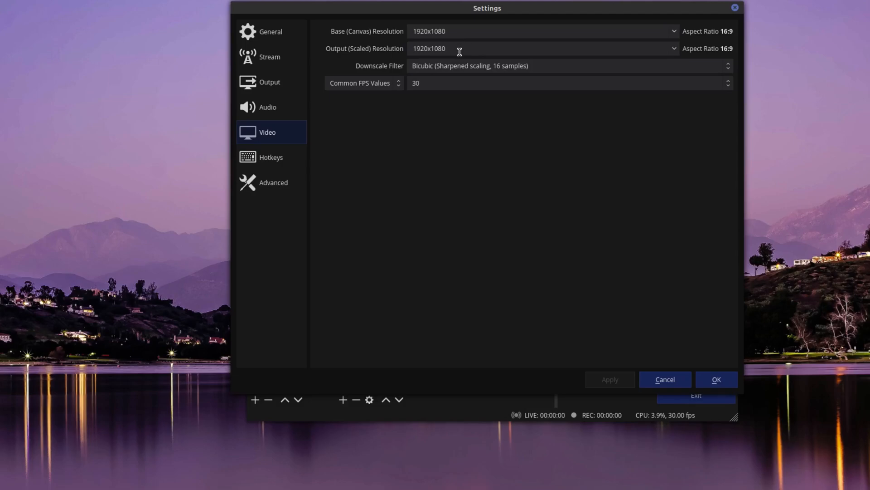
pyautogui.moveTo(394, 69)
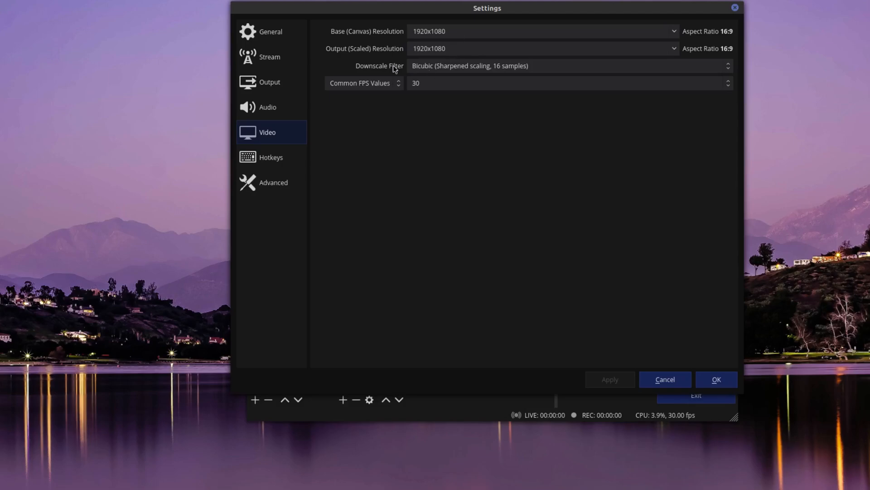
pyautogui.moveTo(676, 78)
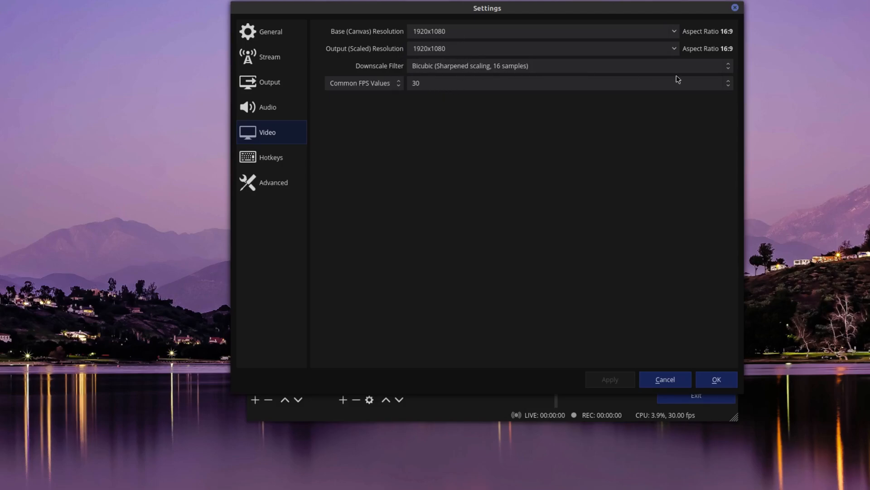
pyautogui.moveTo(716, 72)
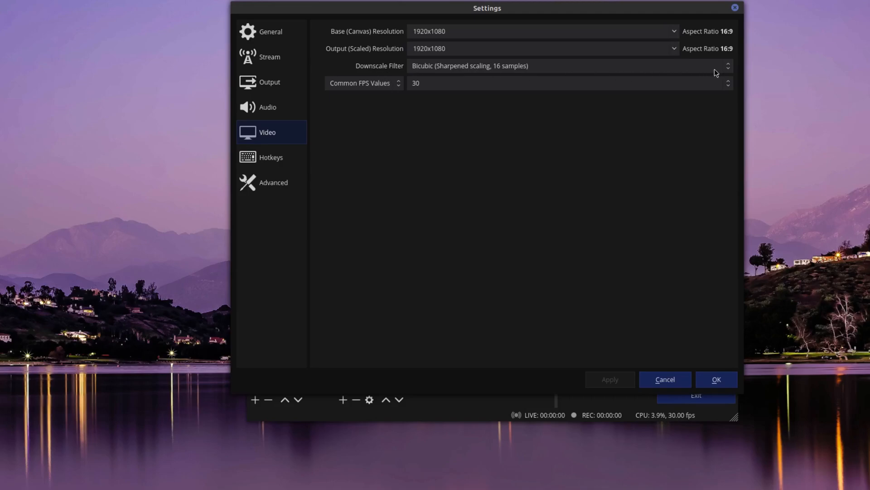
pyautogui.click(566, 66)
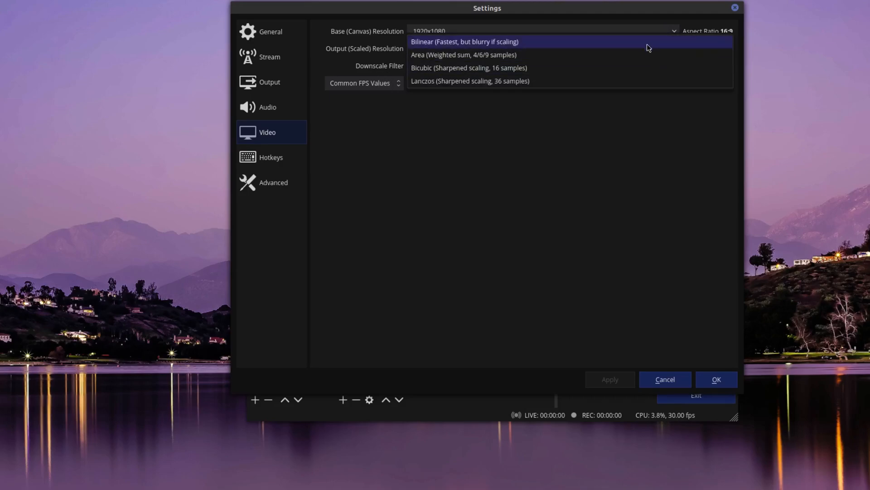
pyautogui.click(470, 67)
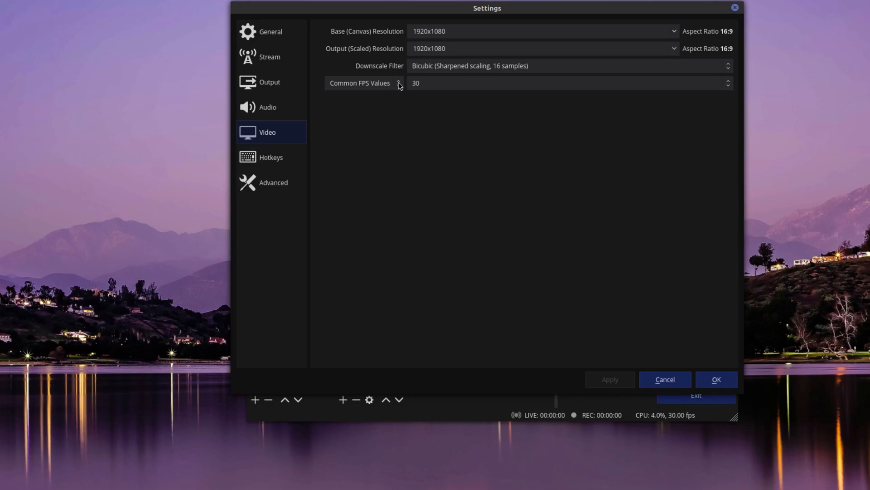
pyautogui.moveTo(453, 85)
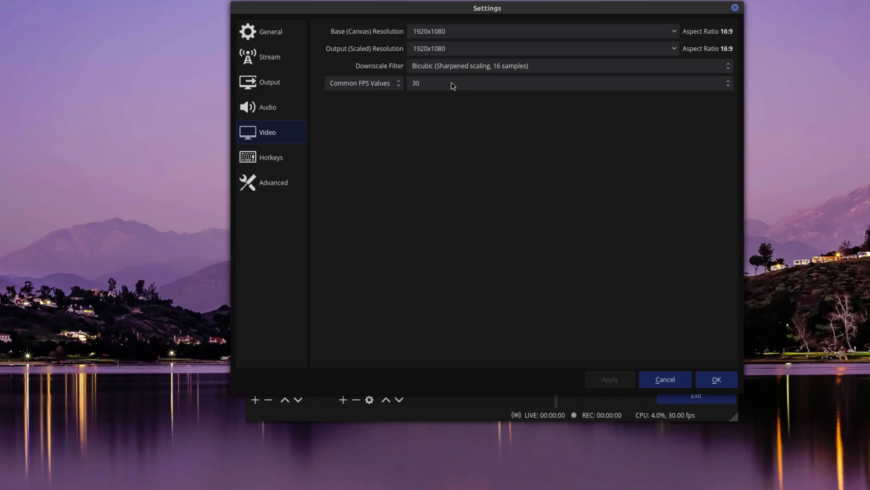
pyautogui.moveTo(428, 27)
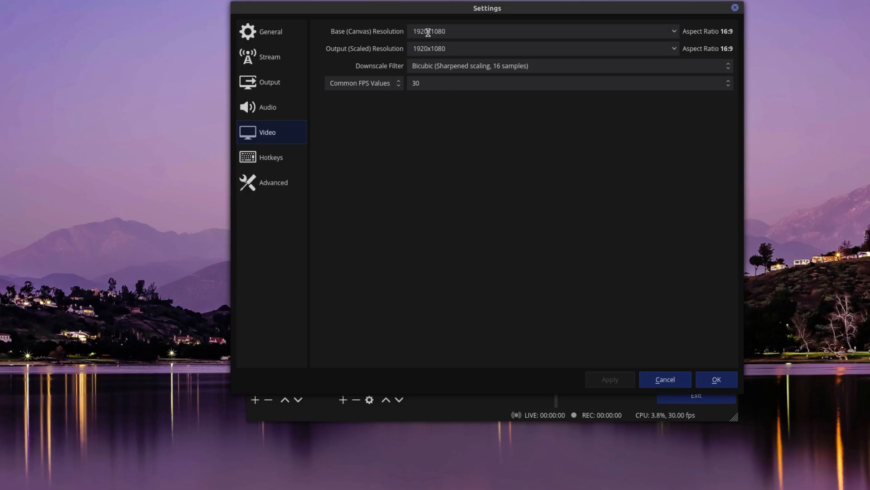
pyautogui.moveTo(455, 31)
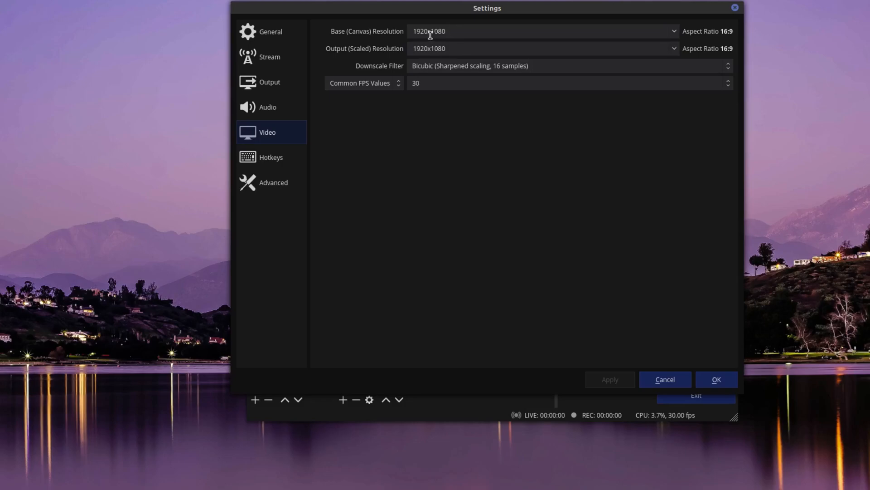
pyautogui.moveTo(455, 81)
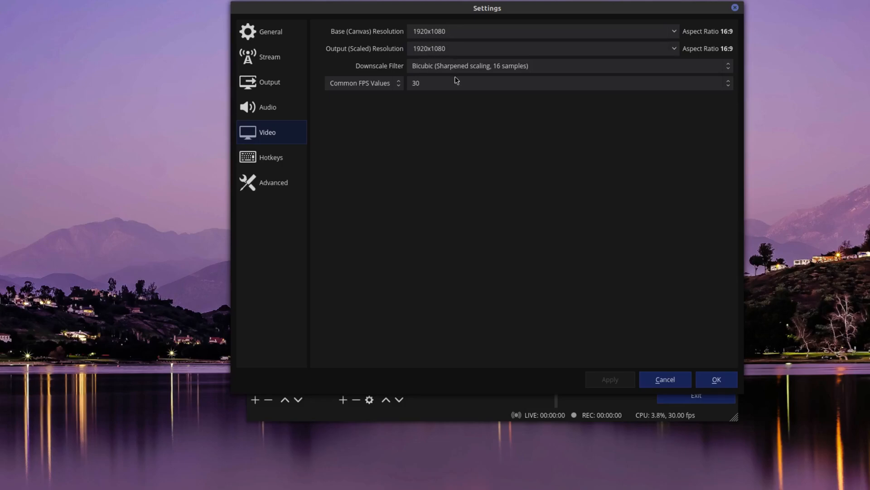
pyautogui.moveTo(489, 191)
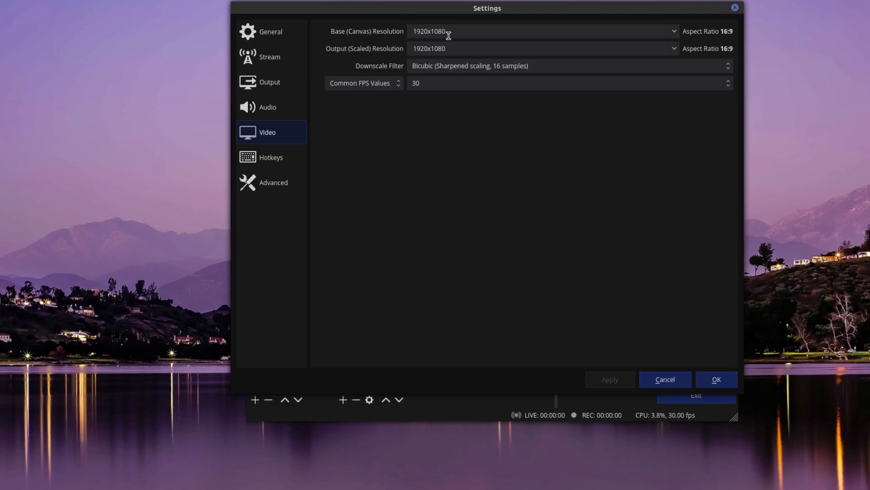
pyautogui.moveTo(681, 36)
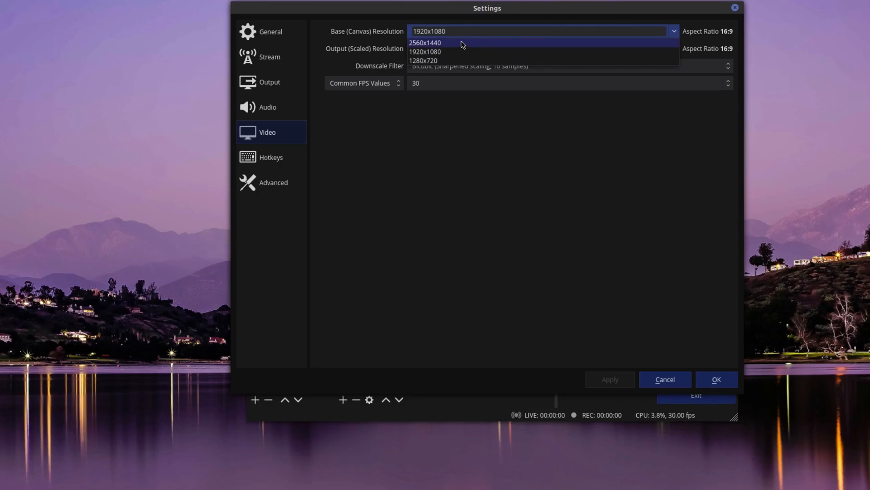
pyautogui.moveTo(461, 44)
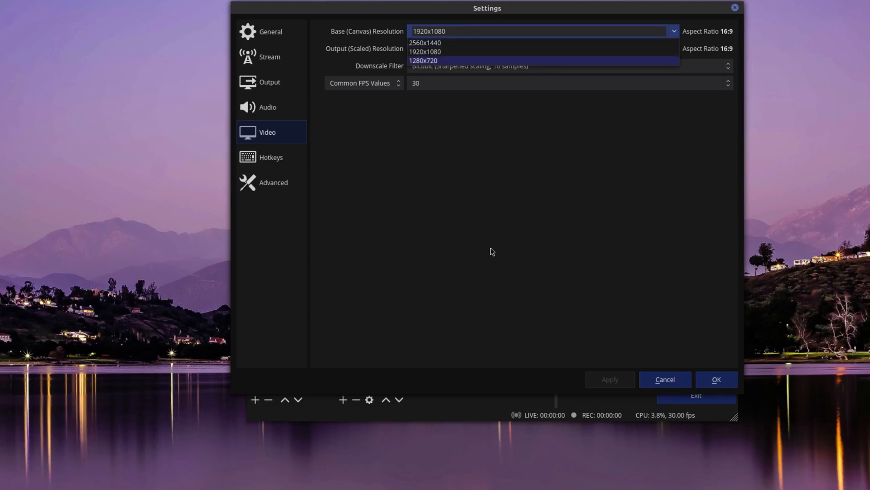
# Set the Base (Canvas) Resolution to 2560x1440, leaving output at 1920x1080
pyautogui.click(428, 51)
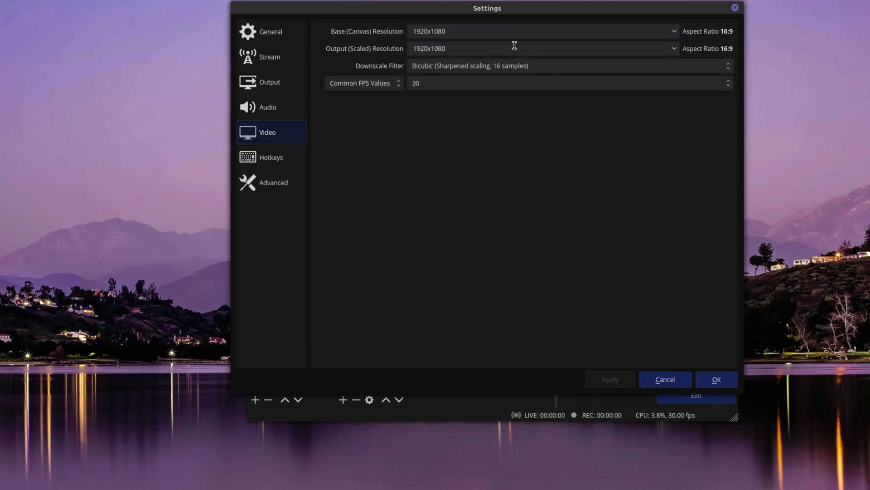
pyautogui.click(673, 30)
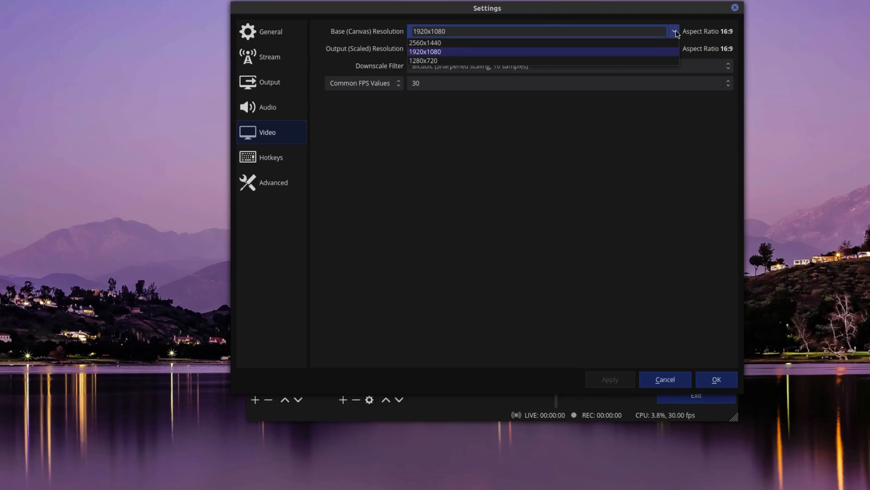
pyautogui.moveTo(644, 60)
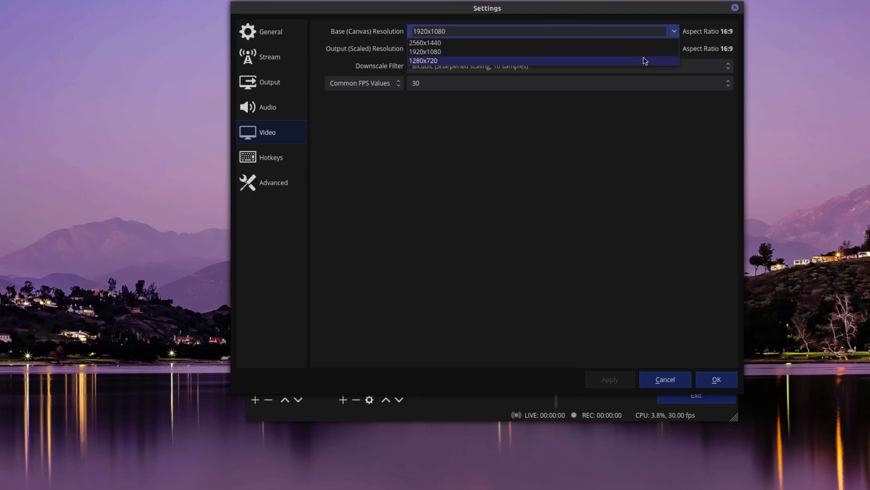
pyautogui.moveTo(546, 45)
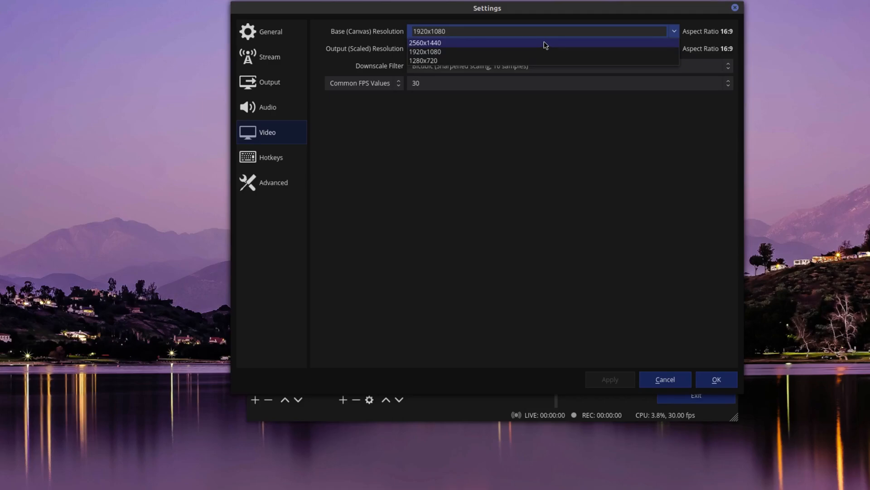
pyautogui.click(423, 42)
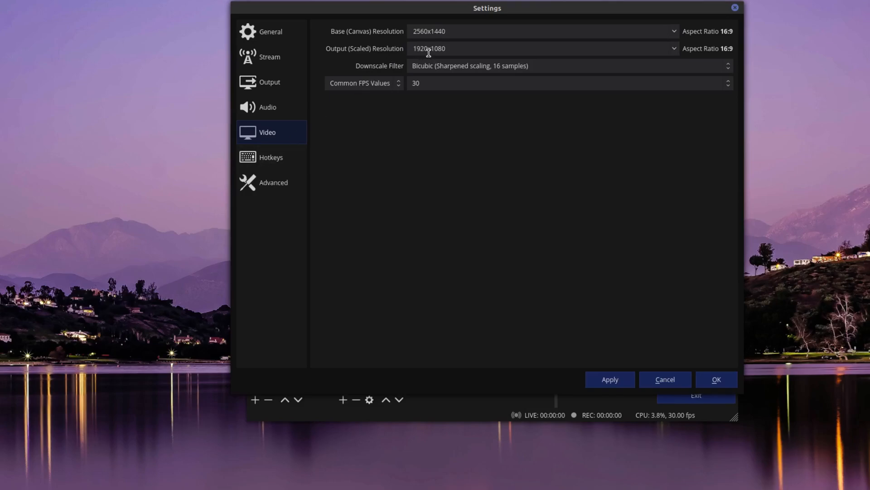
pyautogui.click(672, 48)
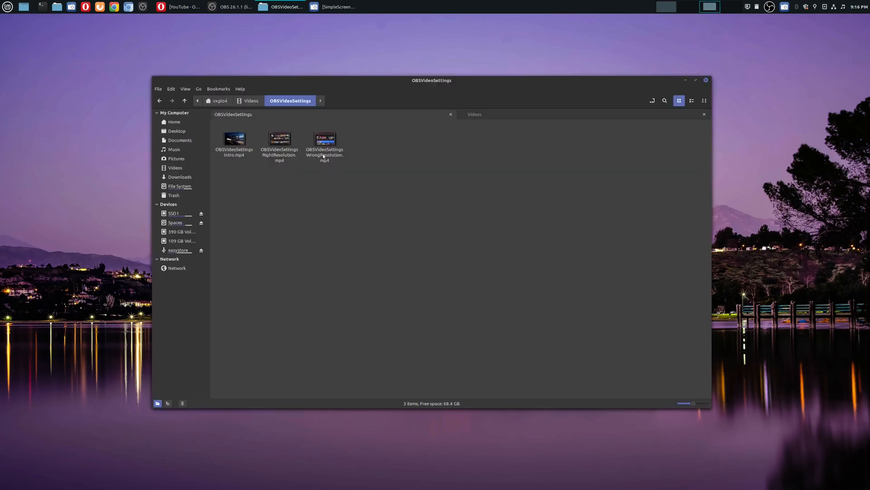
# Play OBSVideoSettingsRightResolution.mp4 to confirm it captures the whole screen
pyautogui.click(279, 138)
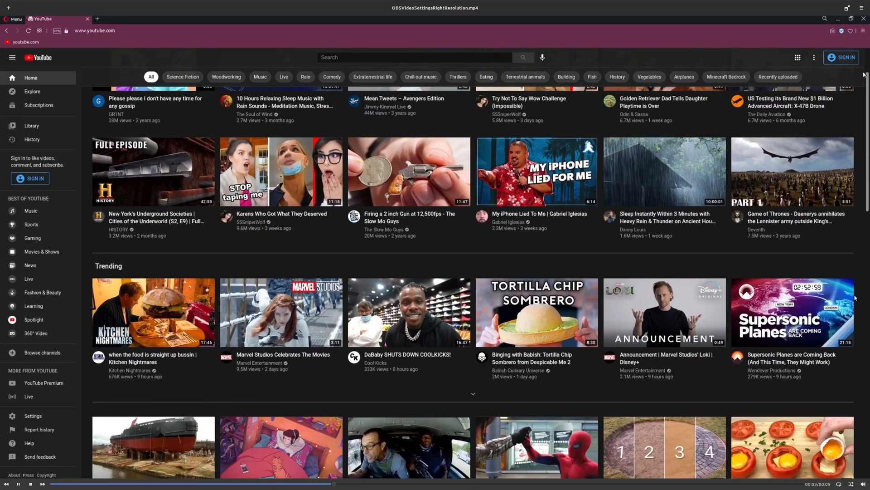
pyautogui.scroll(-3)
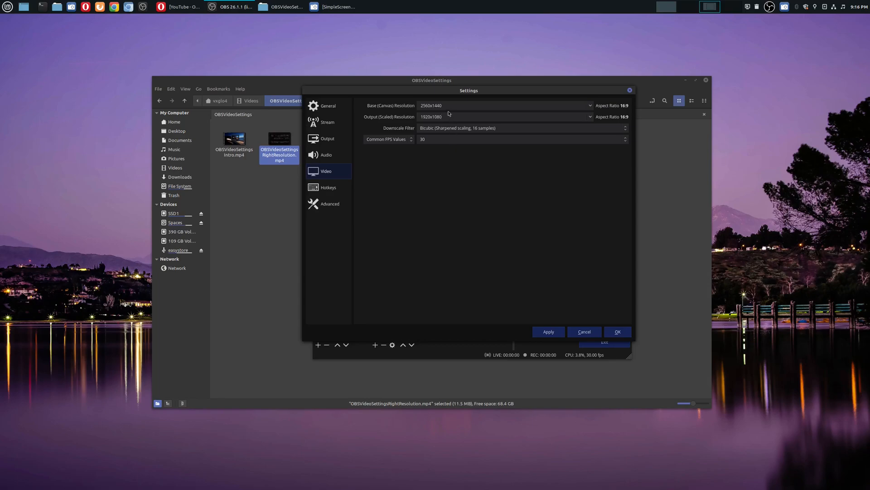
pyautogui.moveTo(332, 179)
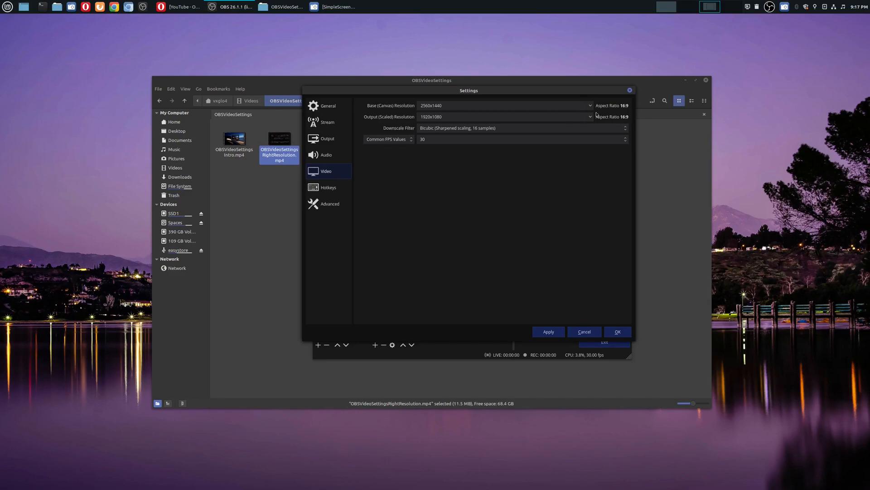
pyautogui.click(589, 105)
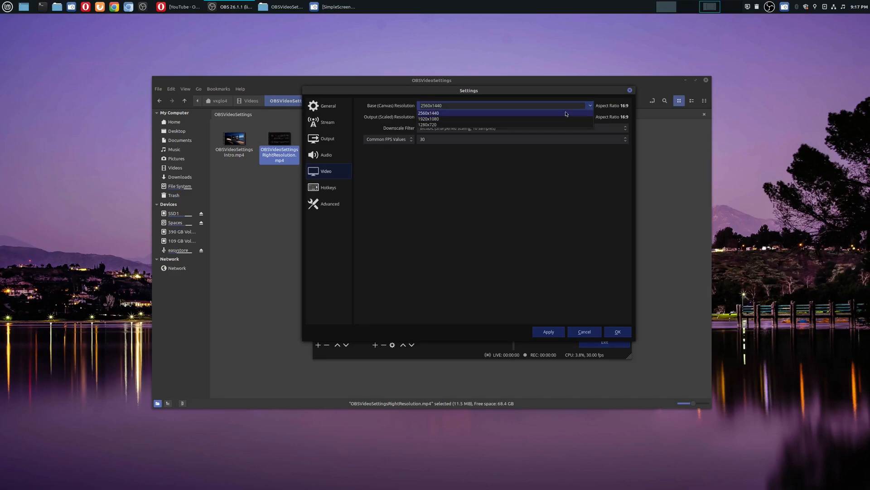
pyautogui.moveTo(455, 115)
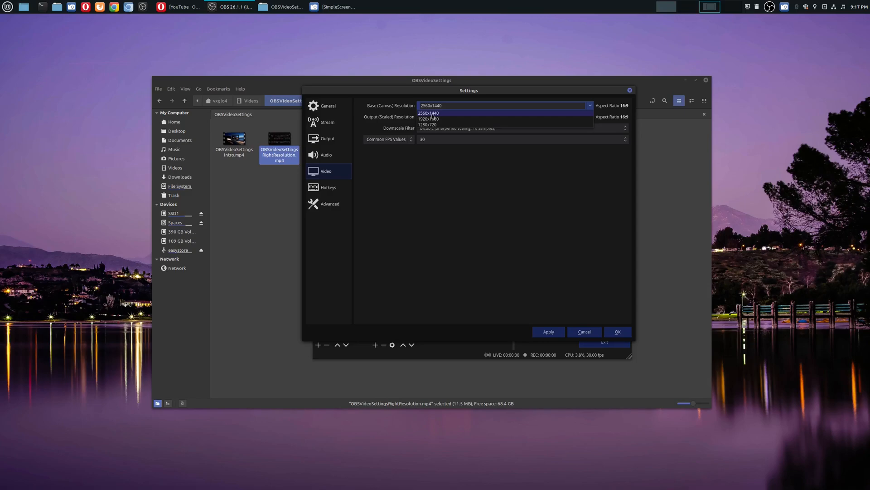
pyautogui.click(428, 113)
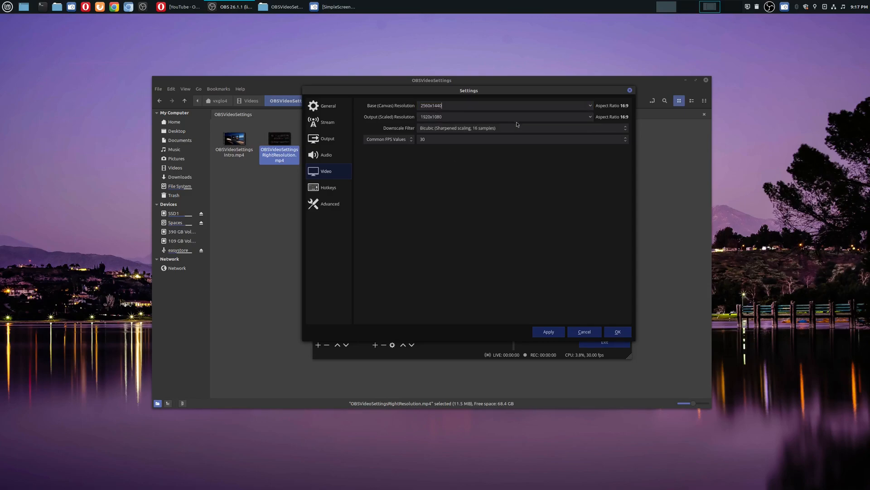
pyautogui.click(589, 116)
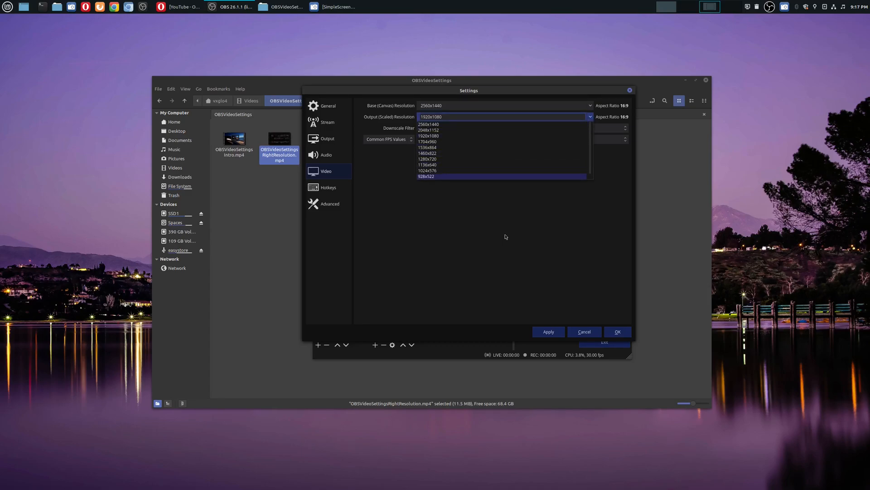
pyautogui.click(432, 136)
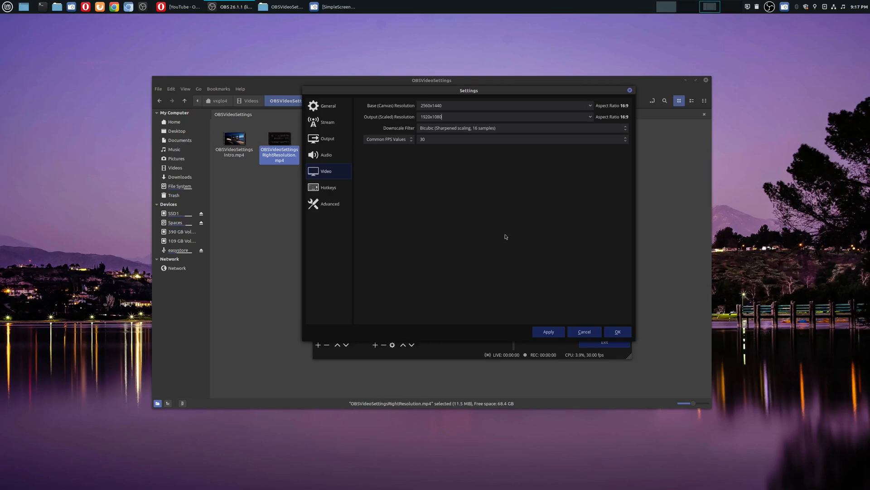
pyautogui.moveTo(562, 265)
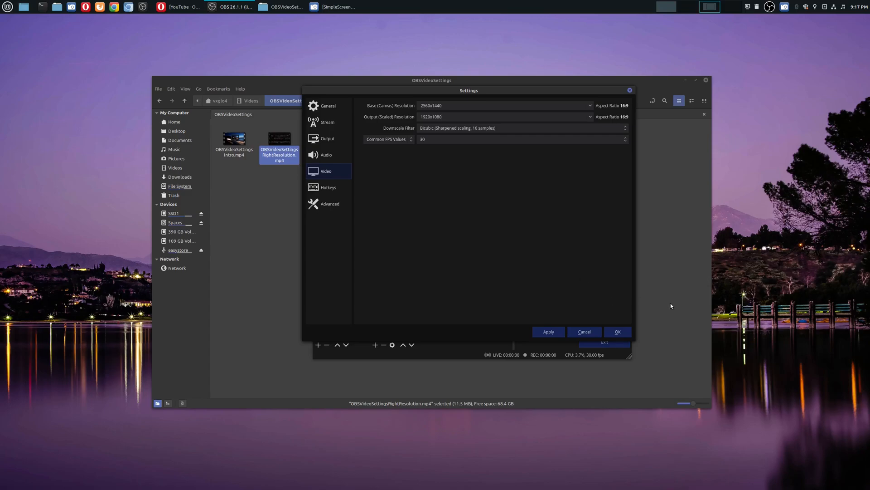
pyautogui.click(495, 116)
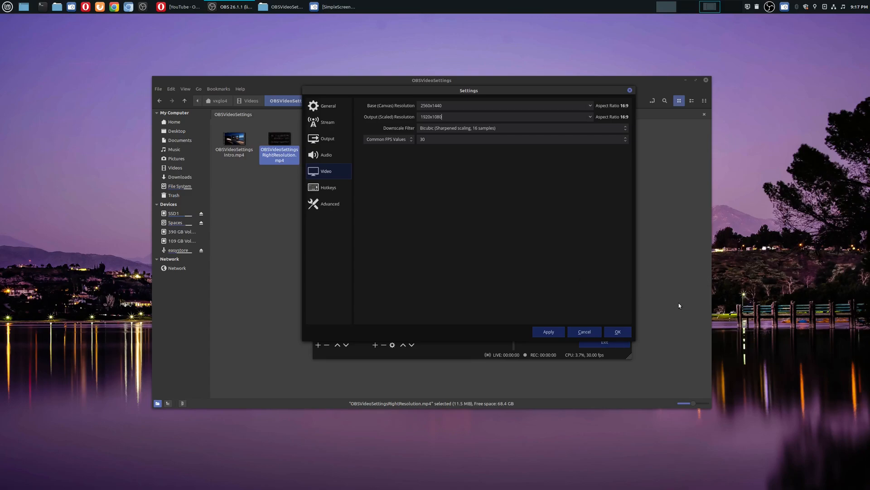